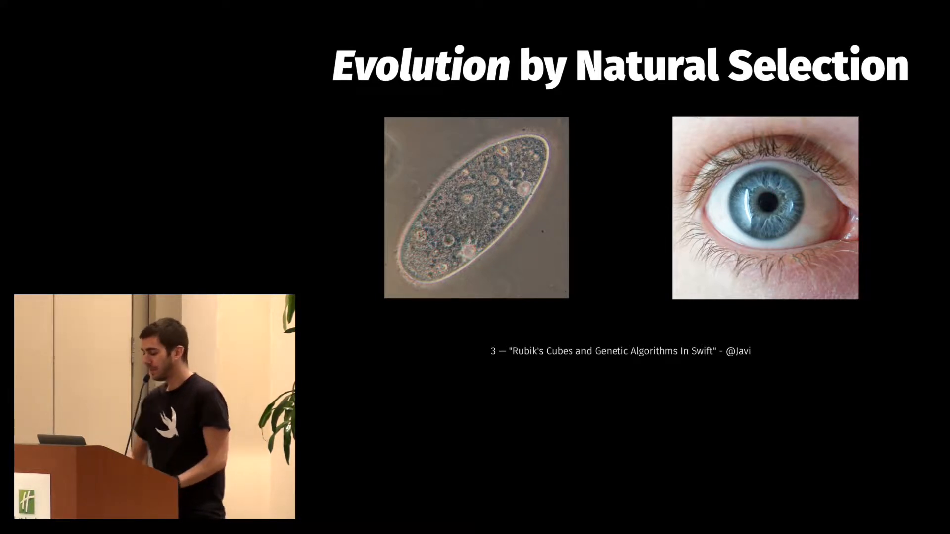
key(right)
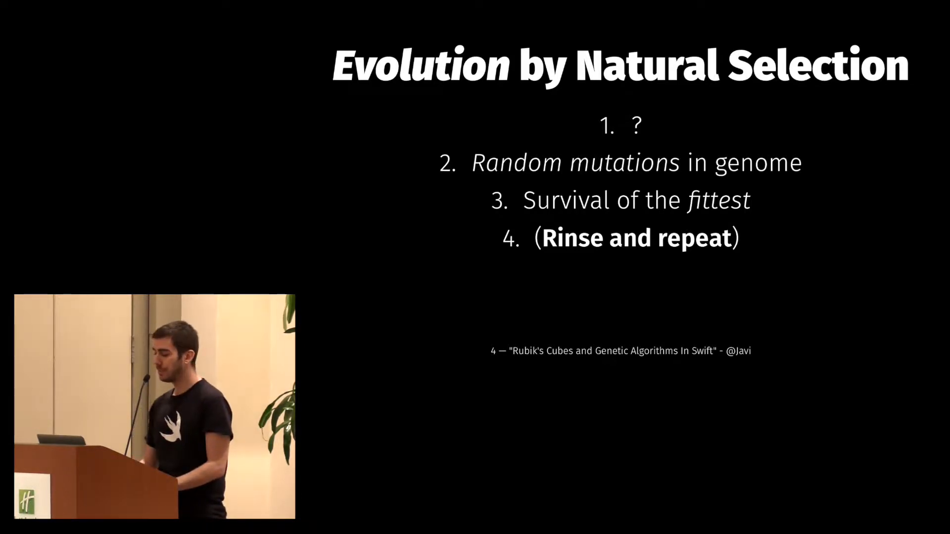
key(Right)
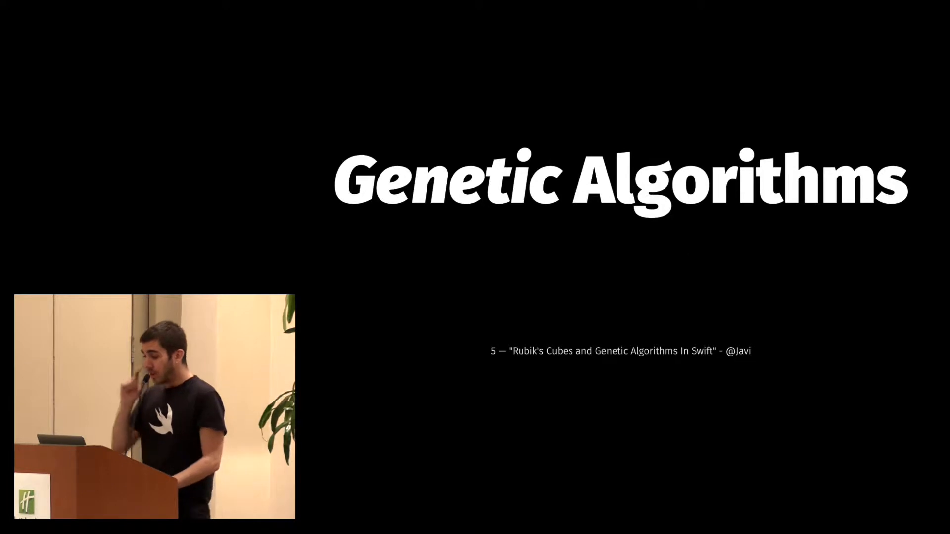